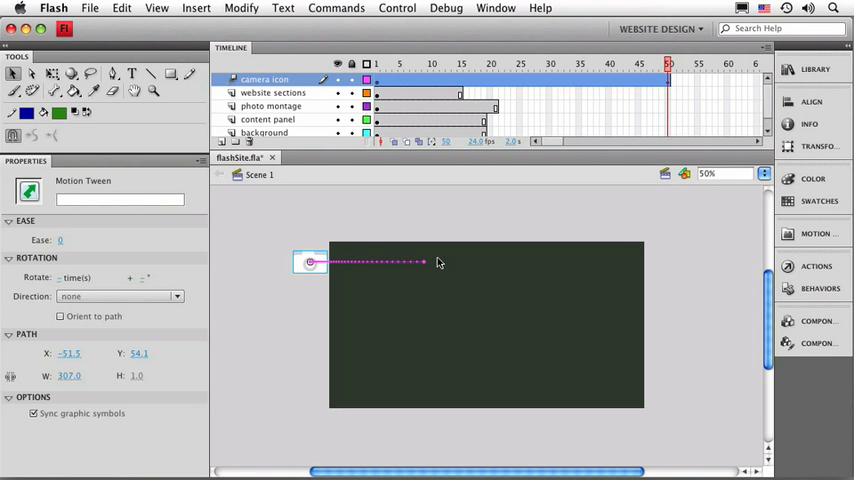
{"action": "mouse_move", "coordinate": [473, 239]}
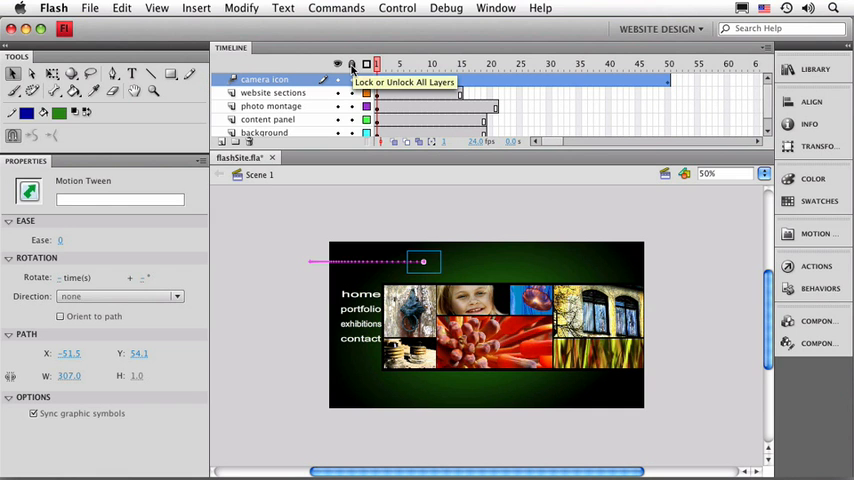
- Lock all timeline layers at once, leaving only website sections to be unlocked
{"action": "left_click", "coordinate": [351, 64]}
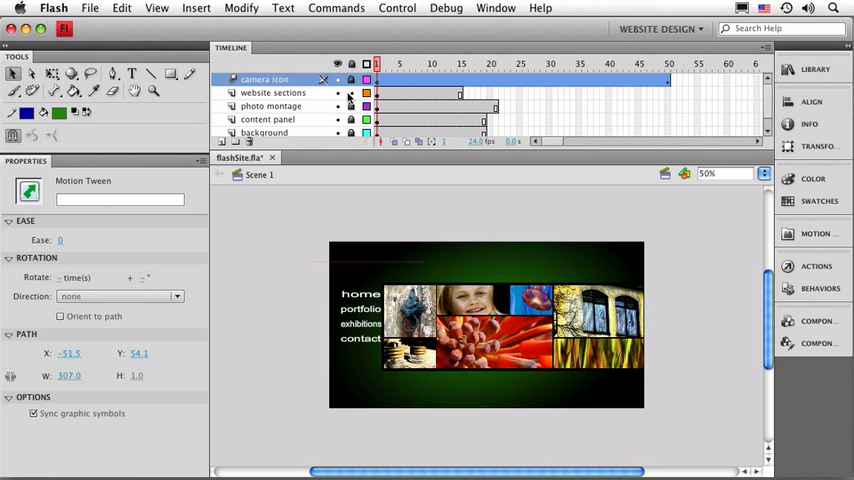
{"action": "mouse_move", "coordinate": [288, 282]}
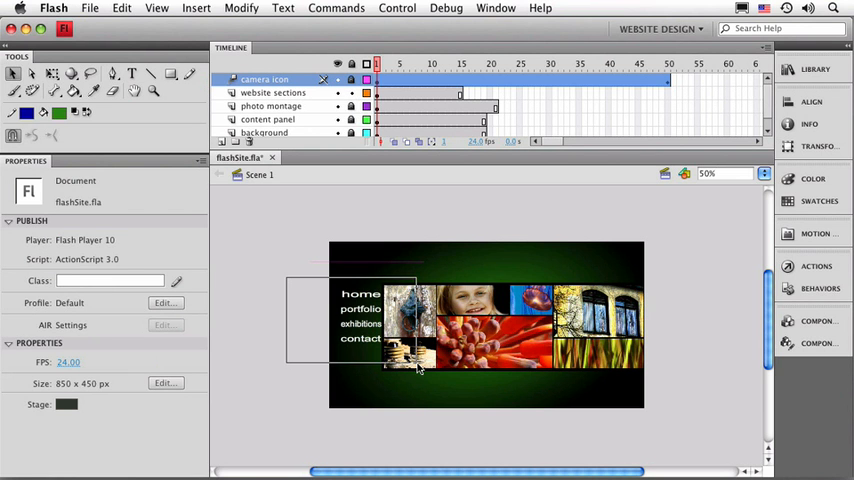
- Select the four menu labels so they can be dragged above the stage's top edge
{"action": "left_click", "coordinate": [273, 92]}
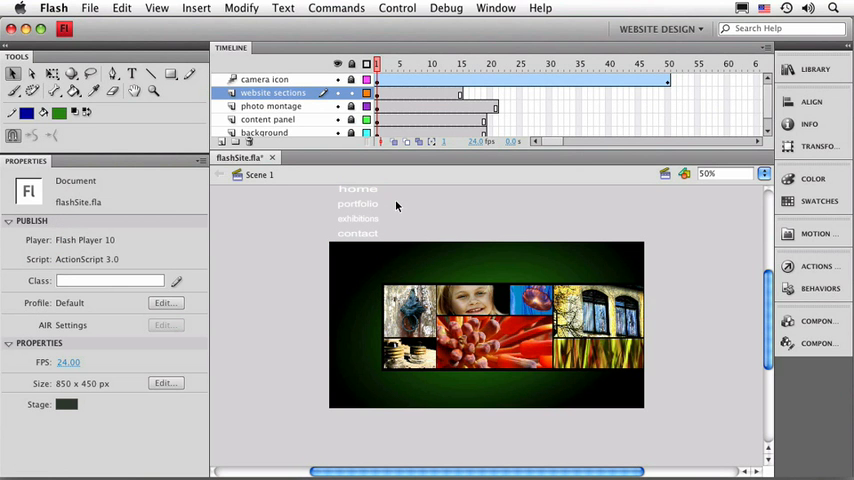
- Convert the home label into a Movie Clip symbol named 'btn home'
{"action": "left_click", "coordinate": [358, 189]}
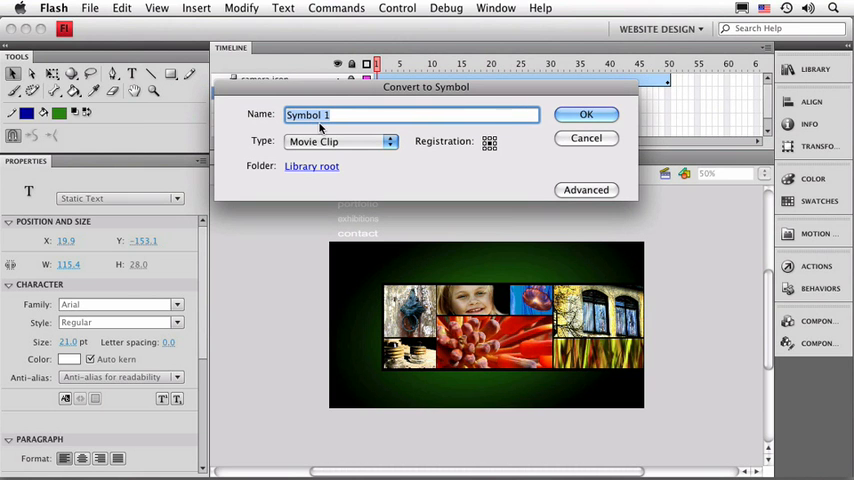
{"action": "type", "text": "b"}
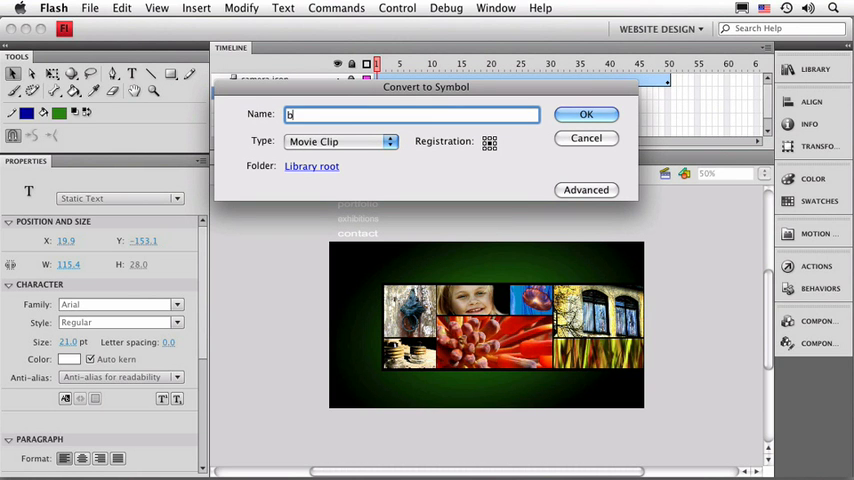
{"action": "type", "text": "tn home"}
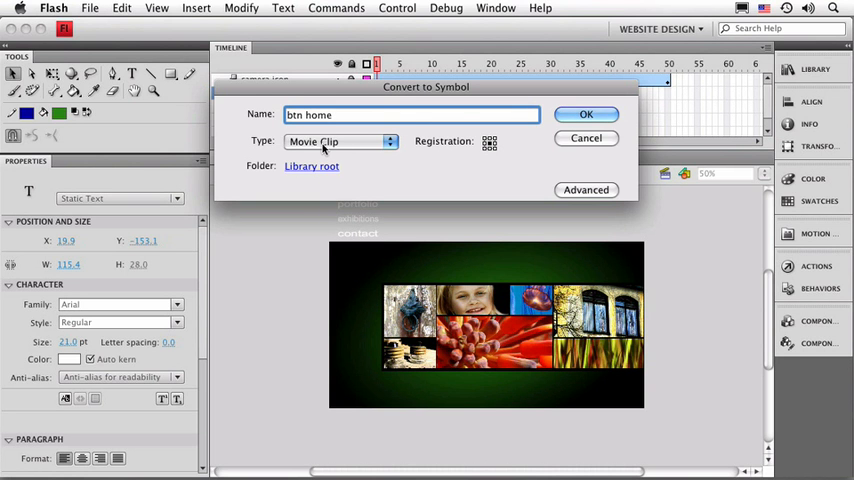
{"action": "left_click", "coordinate": [586, 114]}
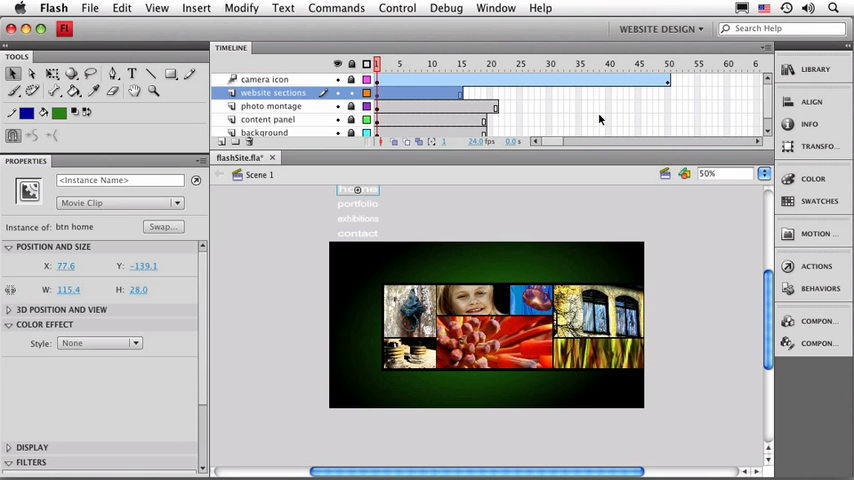
{"action": "mouse_move", "coordinate": [383, 205]}
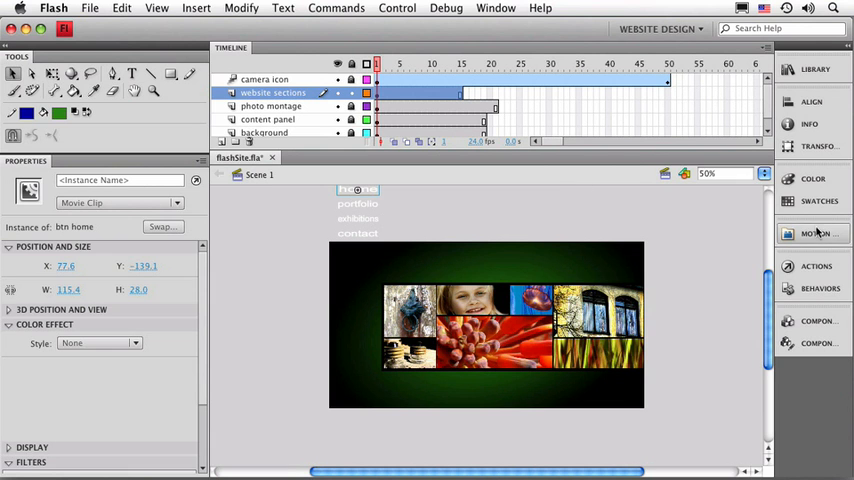
- Apply the fly-in-blur-top default motion preset to the btn home clip
{"action": "left_click", "coordinate": [818, 233]}
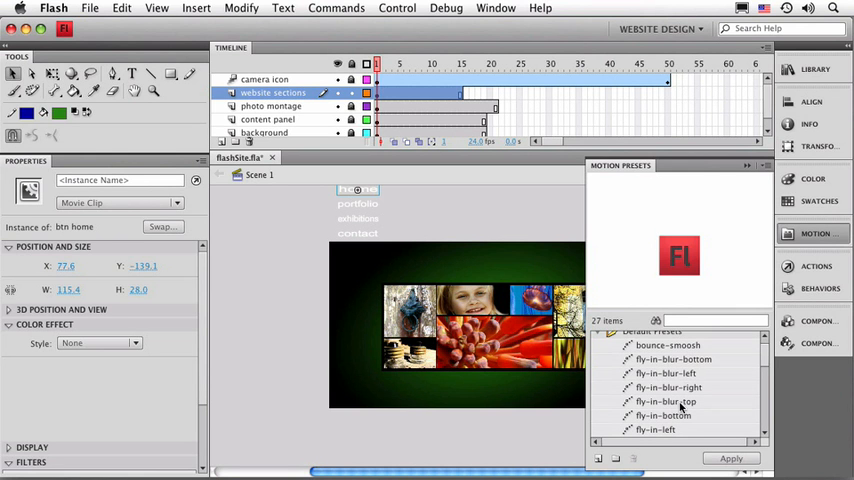
{"action": "left_click", "coordinate": [664, 401]}
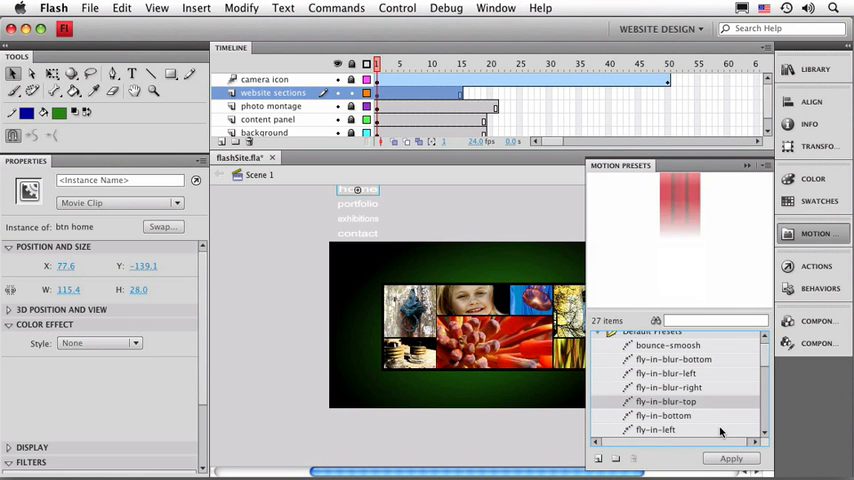
{"action": "left_click", "coordinate": [731, 458]}
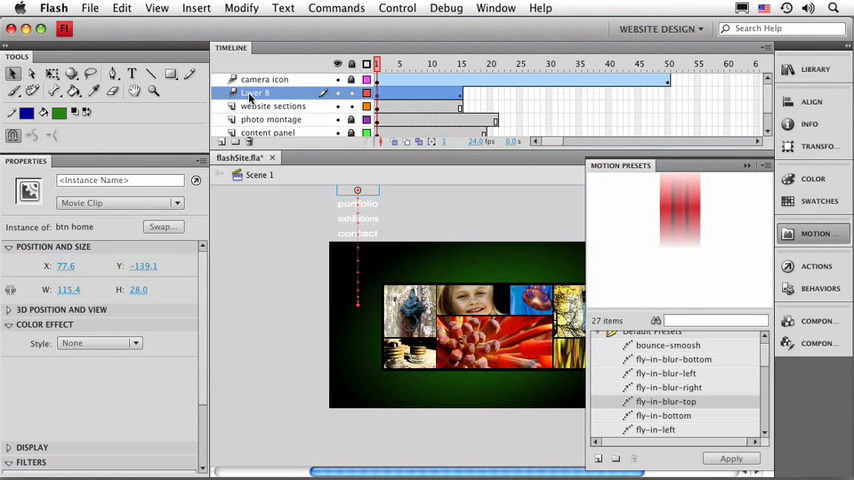
- Rename the new Layer 8 tween layer to 'home button'
{"action": "left_click", "coordinate": [731, 458]}
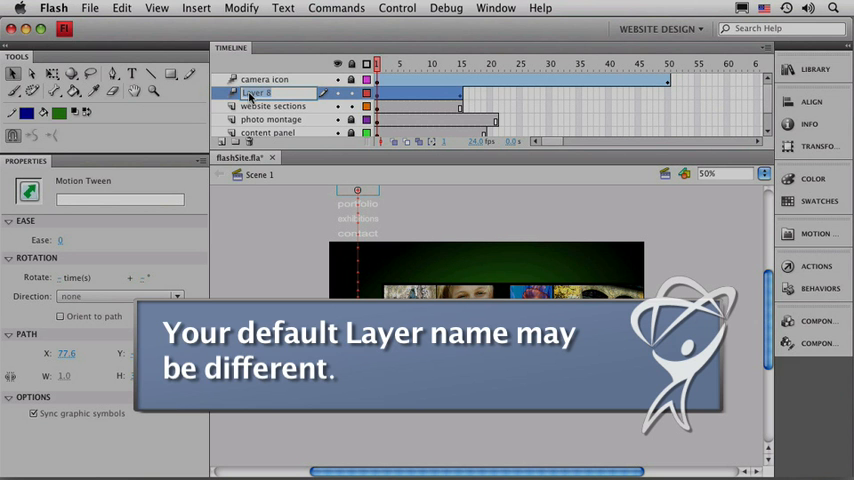
{"action": "type", "text": "home"}
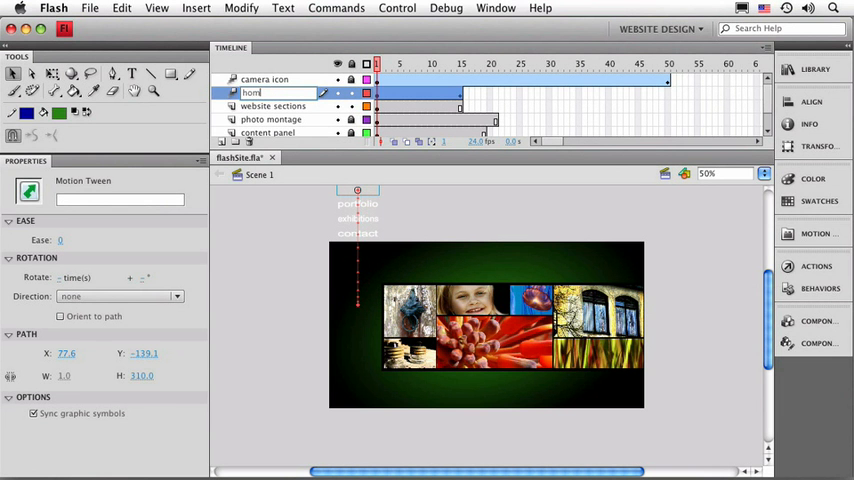
{"action": "type", "text": "button"}
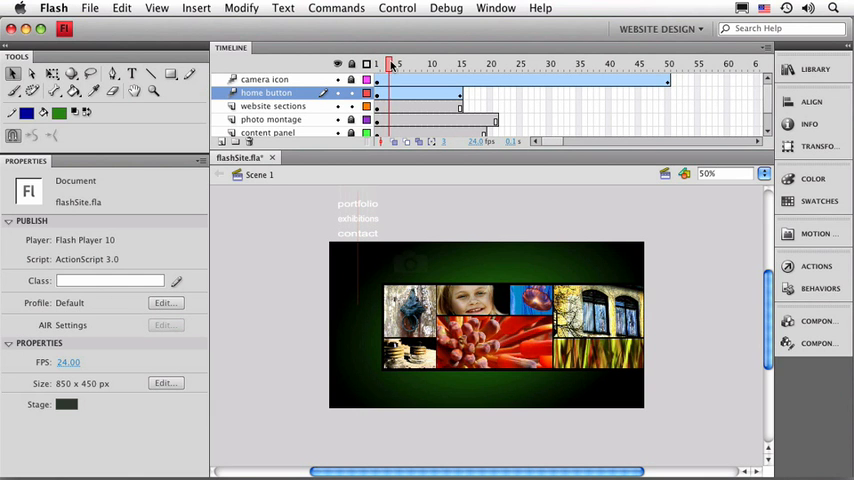
- Jump to the last tween frame to raise the home motion path's end near the camera icon
{"action": "left_click", "coordinate": [435, 64]}
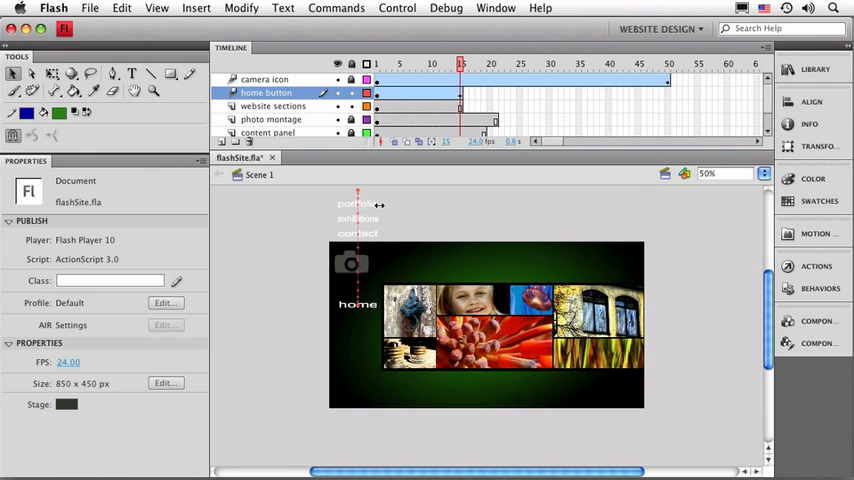
{"action": "mouse_move", "coordinate": [375, 309]}
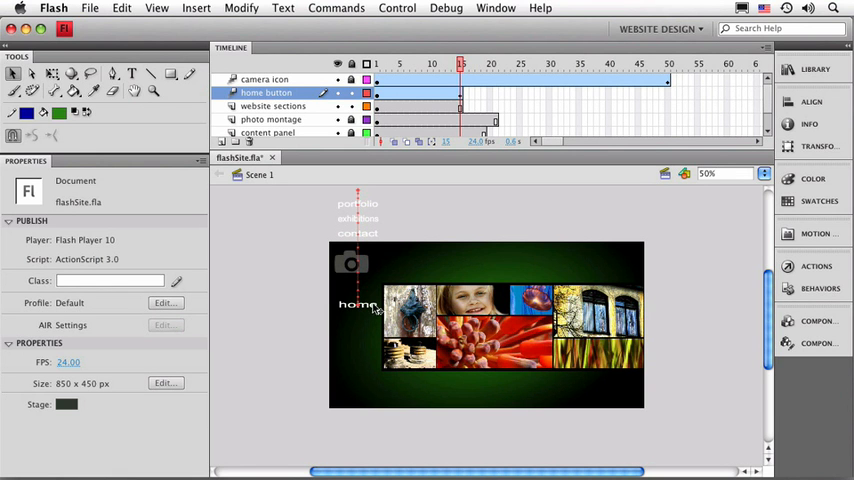
{"action": "mouse_move", "coordinate": [375, 294]}
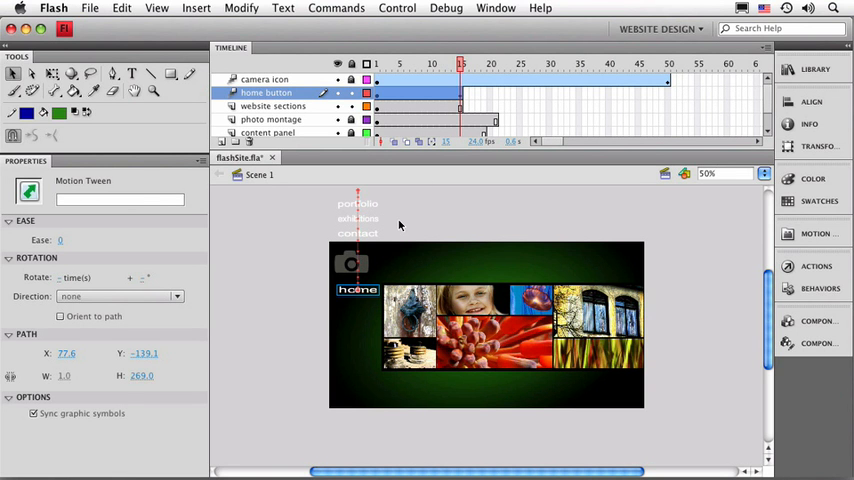
{"action": "mouse_move", "coordinate": [375, 211]}
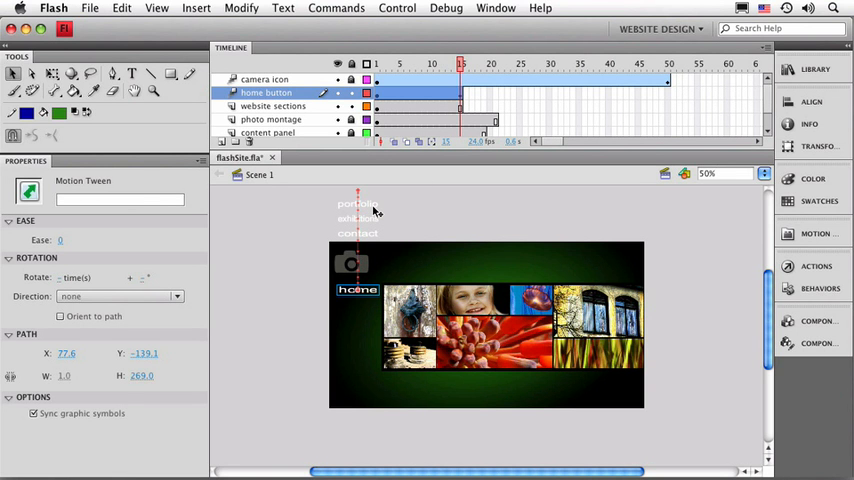
{"action": "mouse_move", "coordinate": [651, 217]}
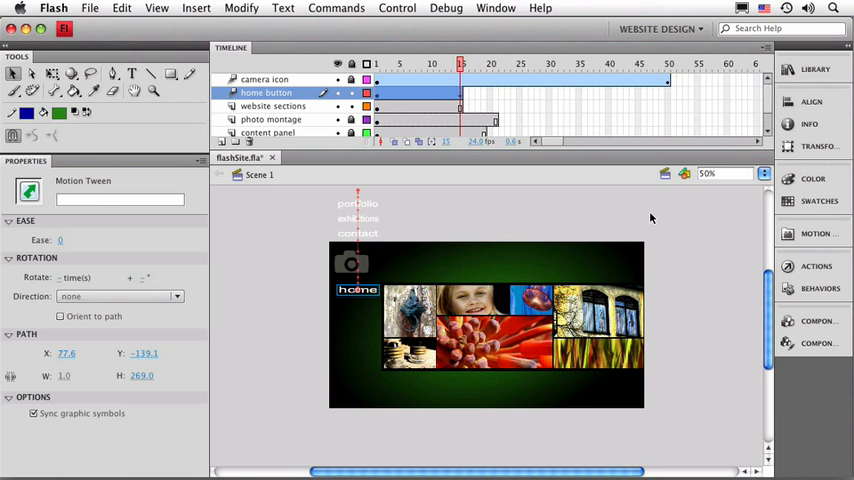
{"action": "mouse_move", "coordinate": [370, 318]}
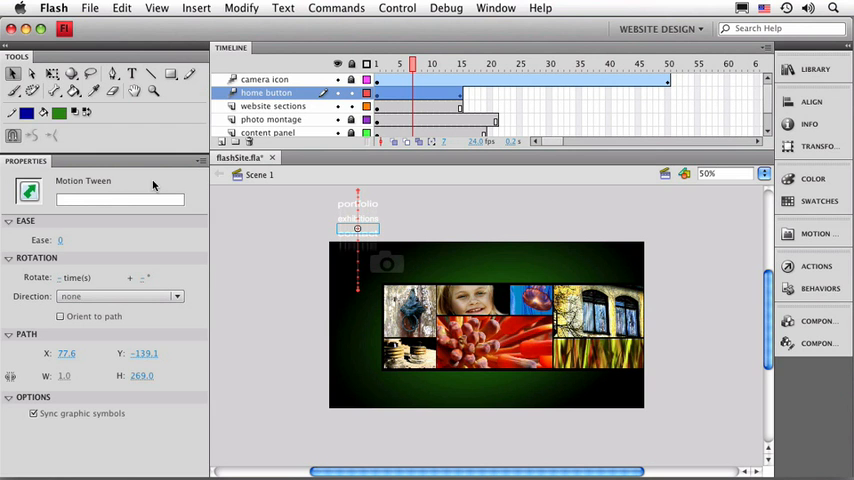
{"action": "mouse_move", "coordinate": [166, 195]}
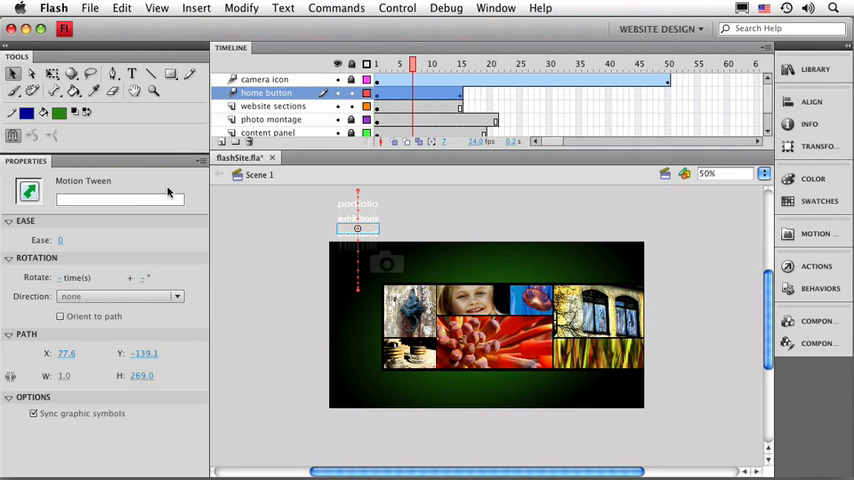
- Save the home tween as a custom motion preset named 'button fly in'
{"action": "left_click", "coordinate": [819, 233]}
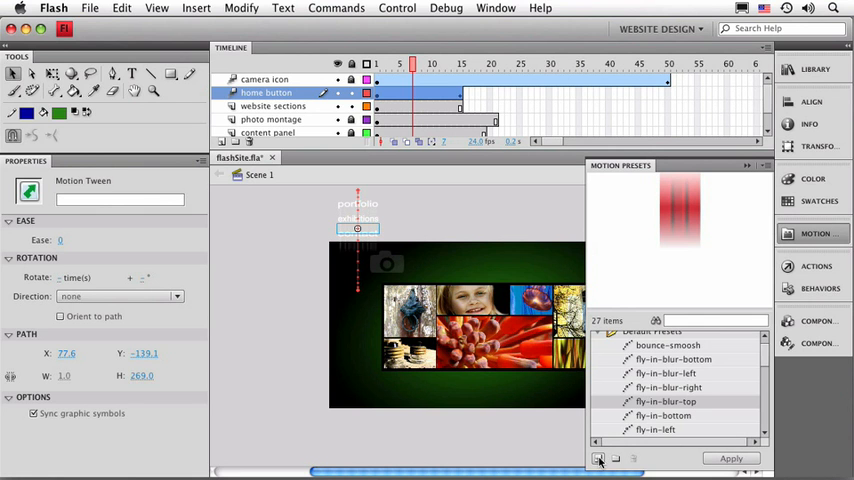
{"action": "mouse_move", "coordinate": [598, 459]}
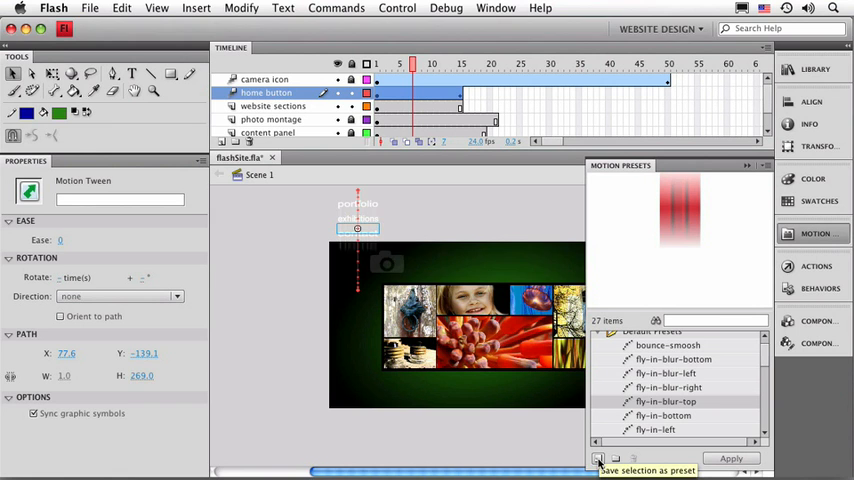
{"action": "left_click", "coordinate": [597, 458]}
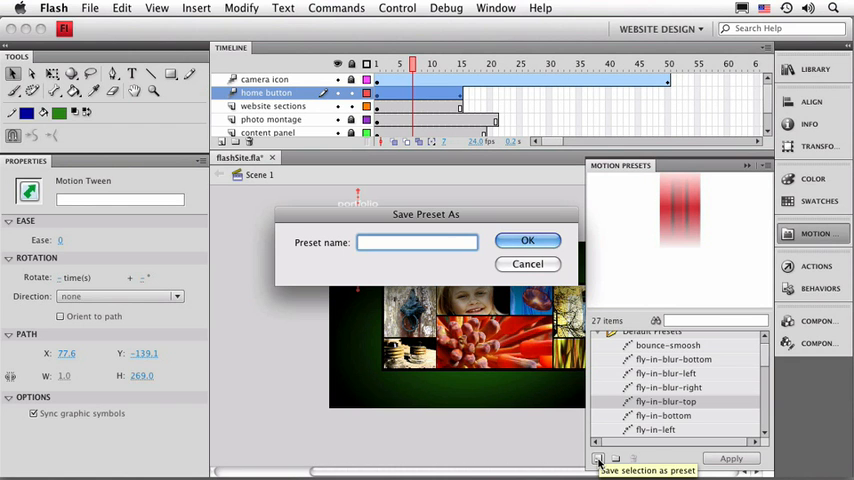
{"action": "type", "text": "button fly in"}
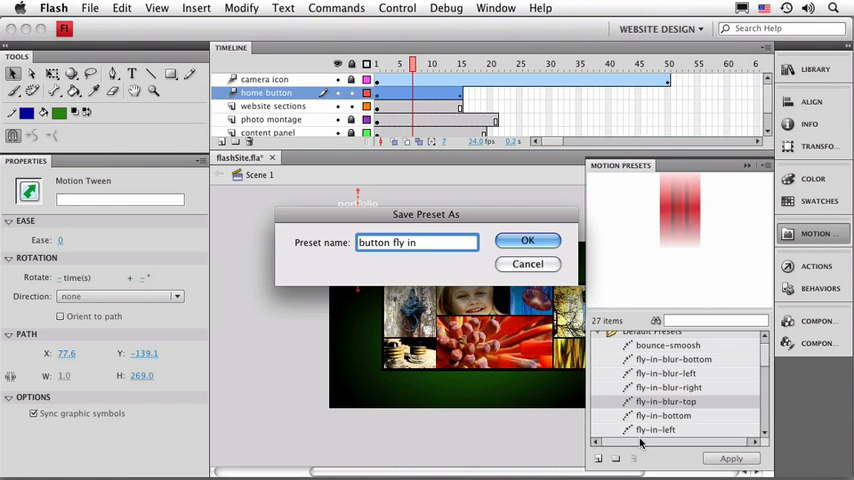
{"action": "left_click", "coordinate": [528, 240]}
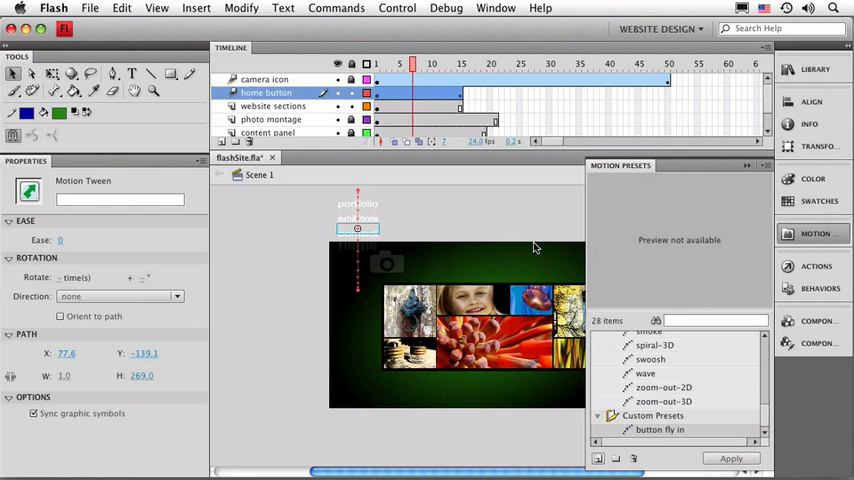
{"action": "mouse_move", "coordinate": [665, 409]}
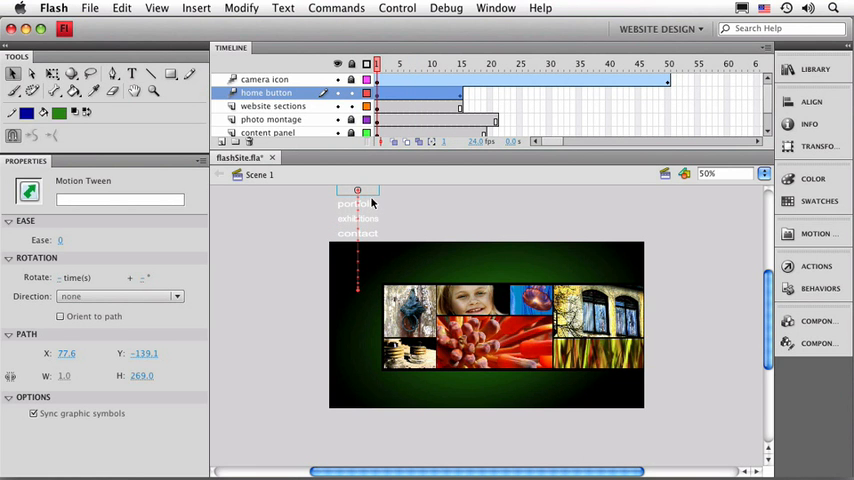
{"action": "mouse_move", "coordinate": [372, 203]}
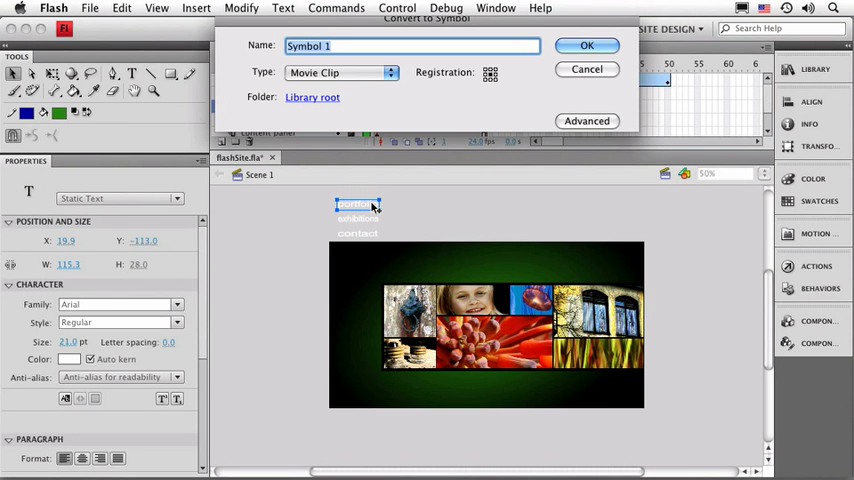
- Convert the portfolio label into a Movie Clip named 'btn portfolio'
{"action": "type", "text": "btn portf"}
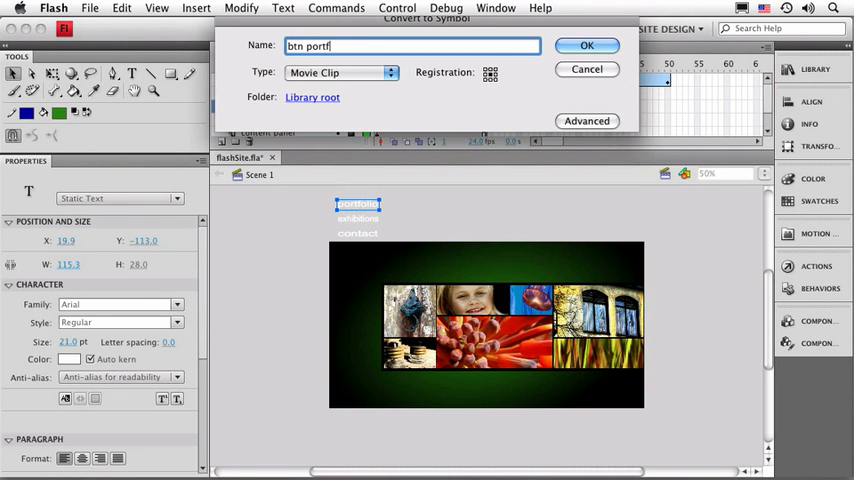
{"action": "type", "text": "olio"}
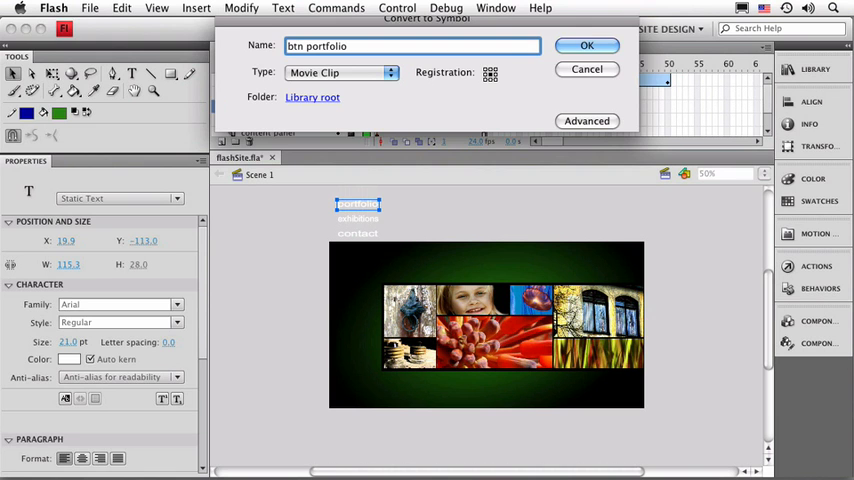
{"action": "left_click", "coordinate": [587, 45]}
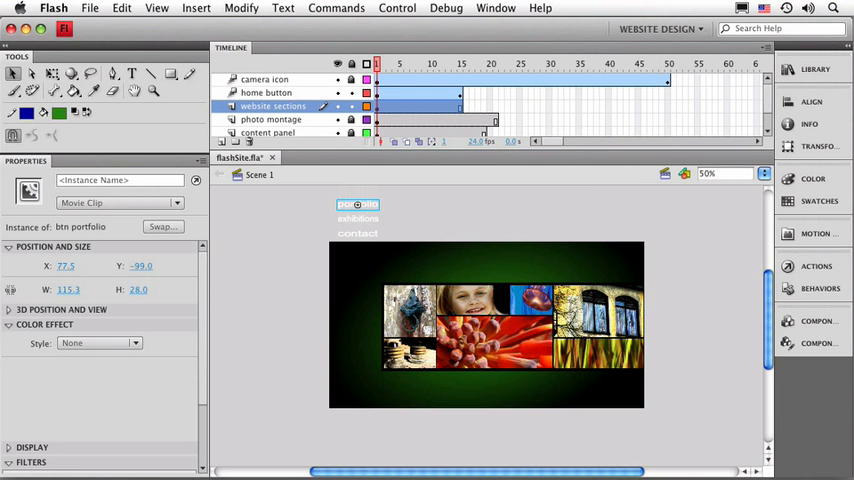
- Convert the exhibitions label into a Movie Clip named 'btn exhibitions' via F8
{"action": "left_click", "coordinate": [357, 218]}
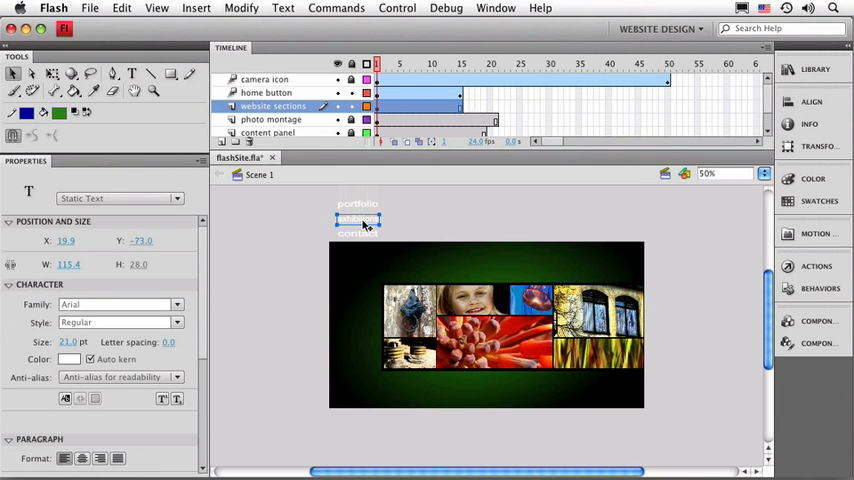
{"action": "key", "text": "F8"}
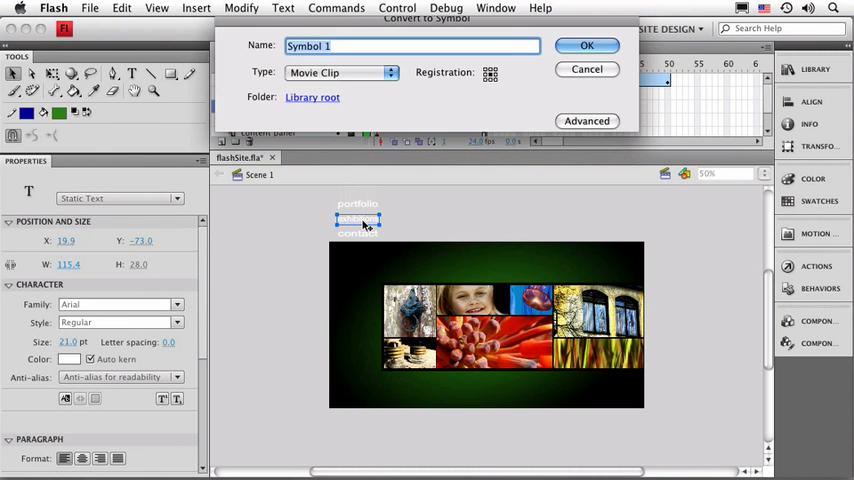
{"action": "type", "text": "btn exhibit"}
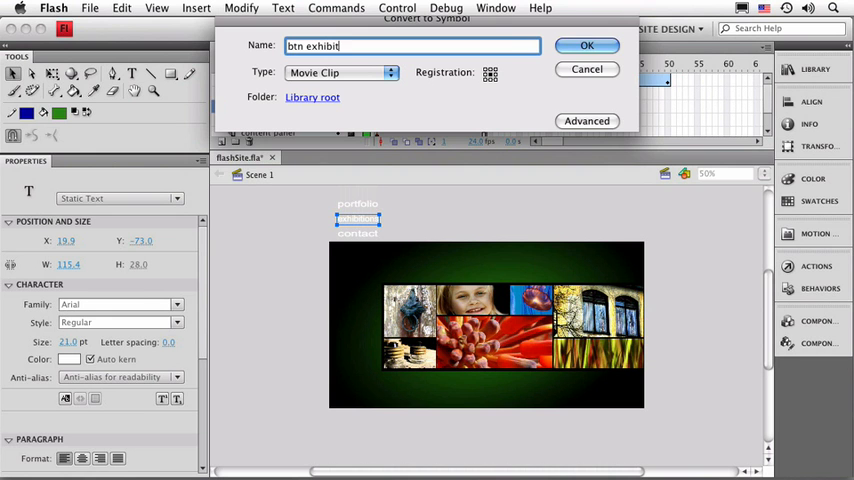
{"action": "type", "text": "ions"}
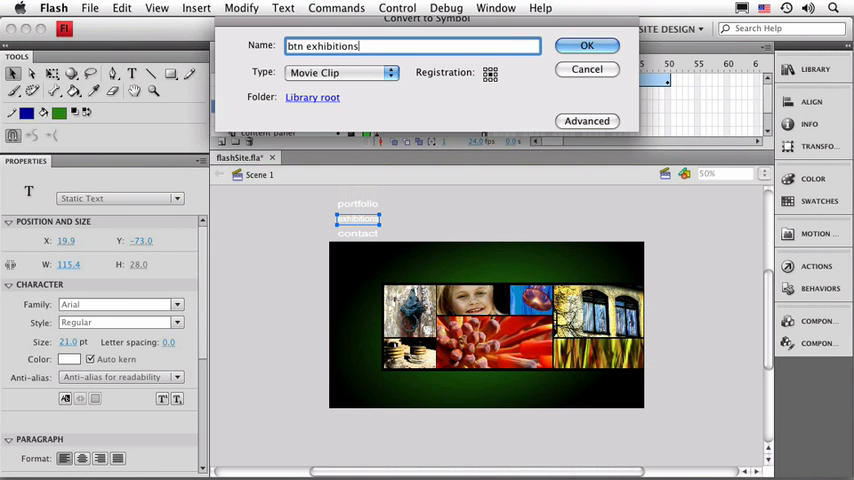
{"action": "left_click", "coordinate": [587, 45]}
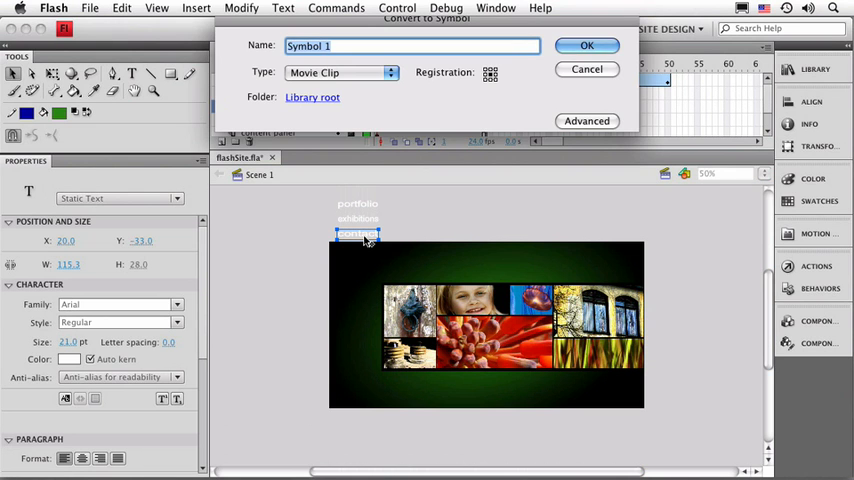
- Convert the contact label into a Movie Clip named 'btn contact'
{"action": "type", "text": "btn"}
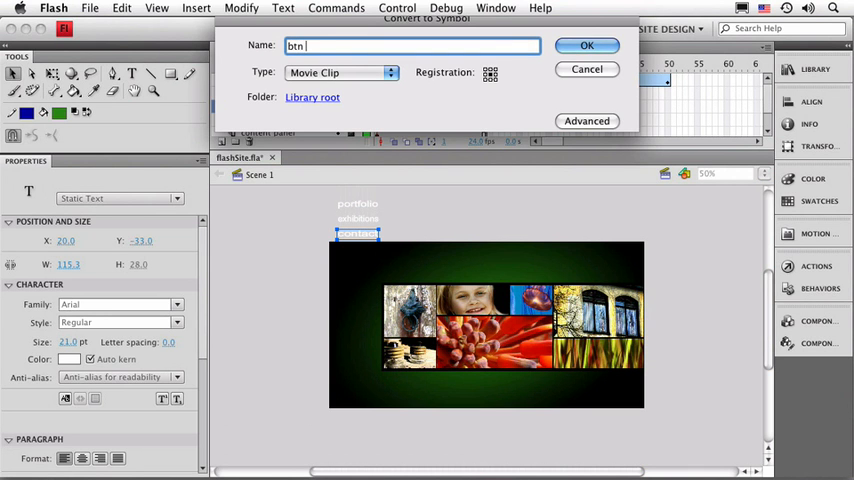
{"action": "type", "text": "contact"}
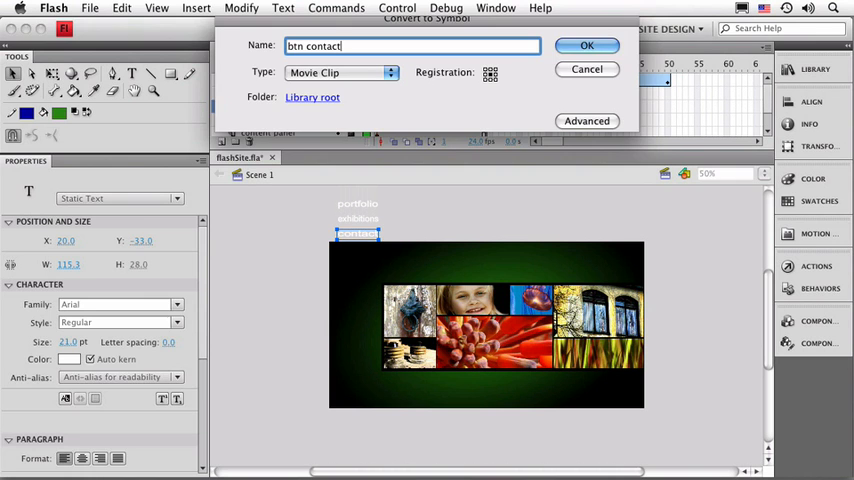
{"action": "left_click", "coordinate": [587, 45]}
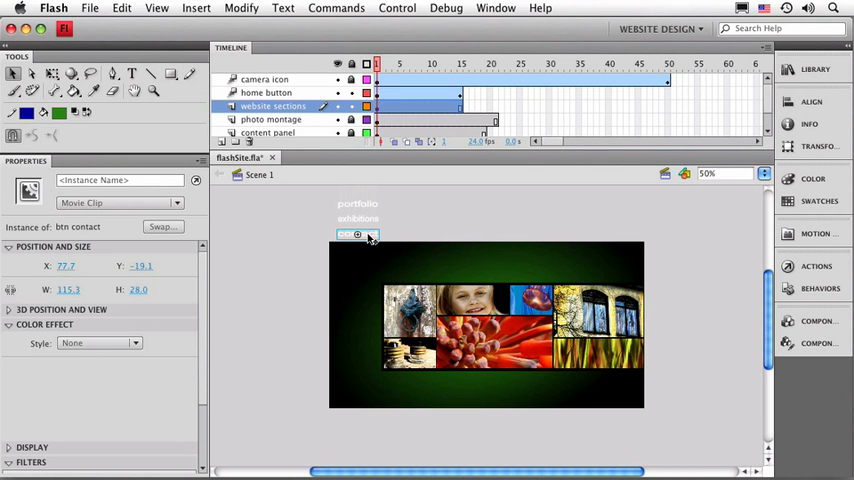
- Apply the 'button fly in' preset to the contact and exhibitions clips on new layers
{"action": "left_click", "coordinate": [818, 233]}
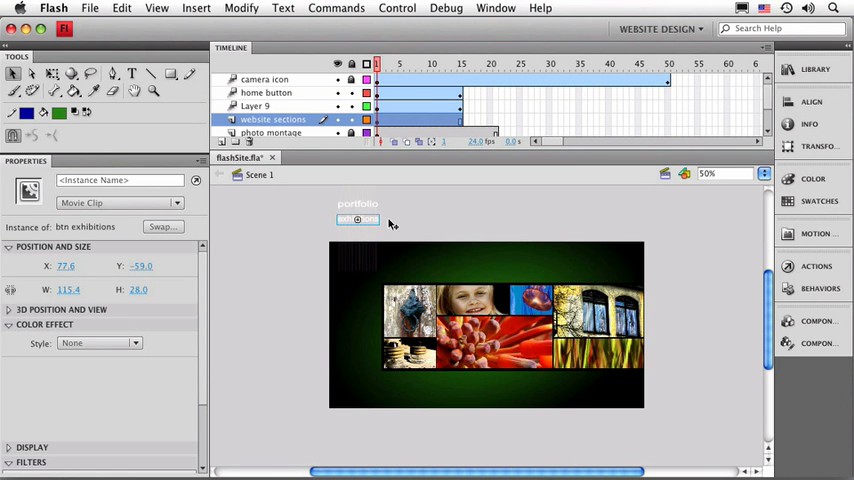
{"action": "left_click", "coordinate": [817, 233]}
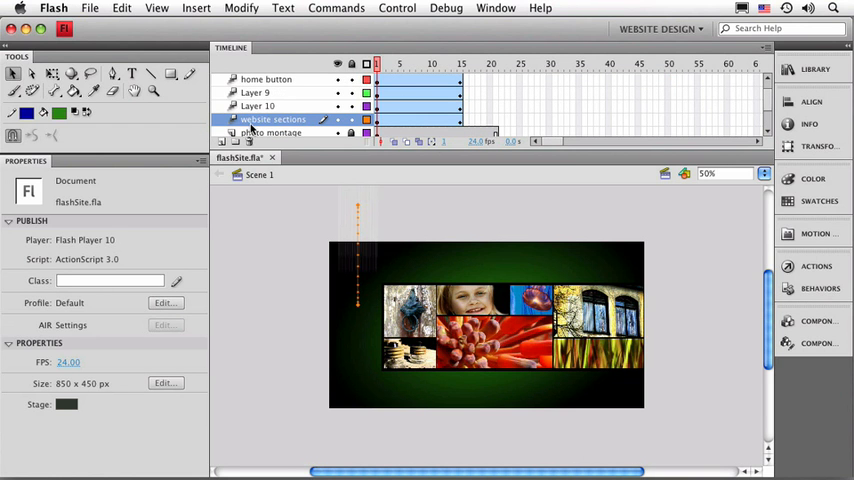
{"action": "mouse_move", "coordinate": [253, 124]}
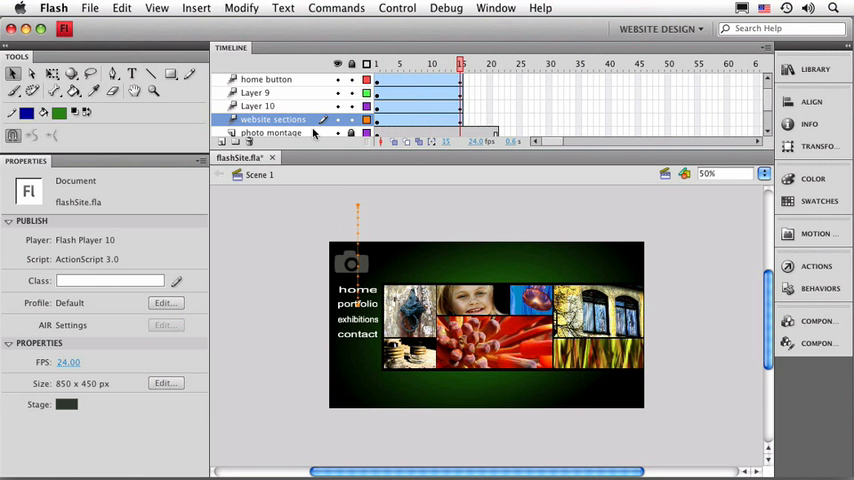
- Rename Layer 9 to 'contact button'
{"action": "left_click", "coordinate": [255, 92]}
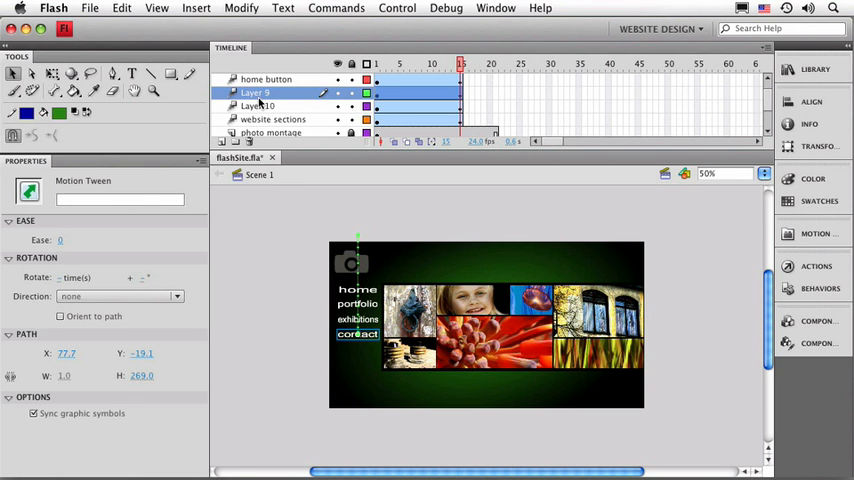
{"action": "double_click", "coordinate": [256, 92]}
{"action": "type", "text": "contact butt"}
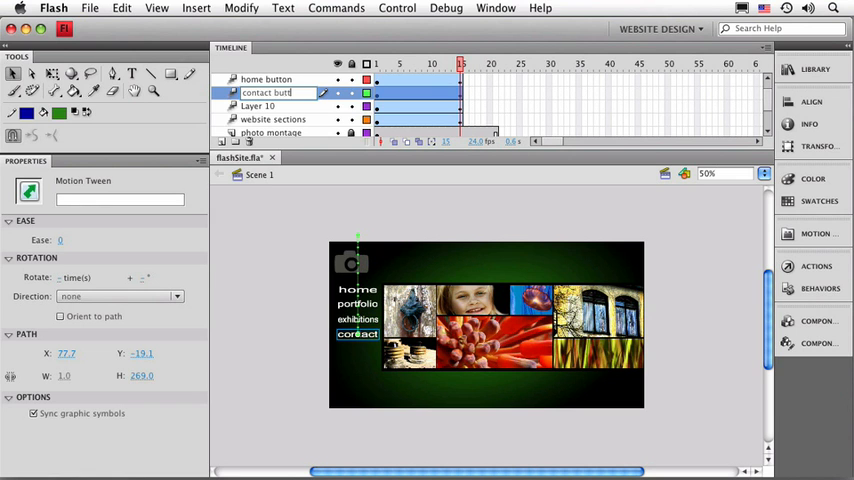
{"action": "left_click", "coordinate": [260, 106]}
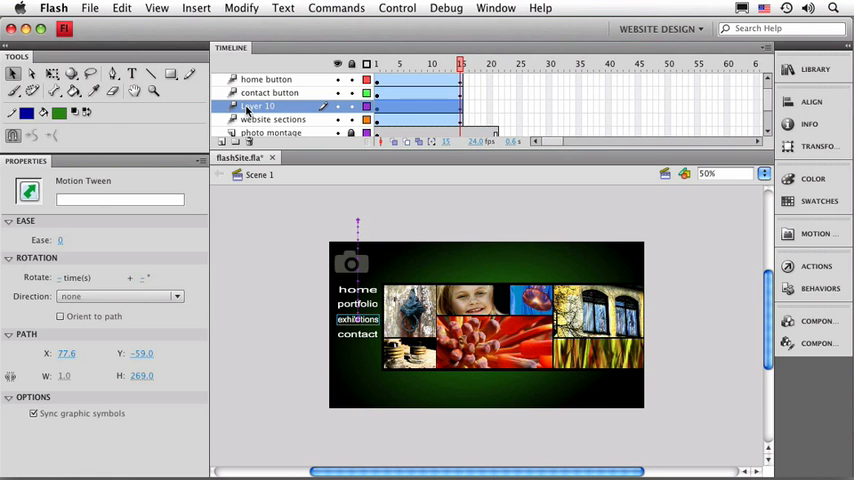
- Rename Layer 10 to 'exhibitions button'
{"action": "double_click", "coordinate": [258, 106]}
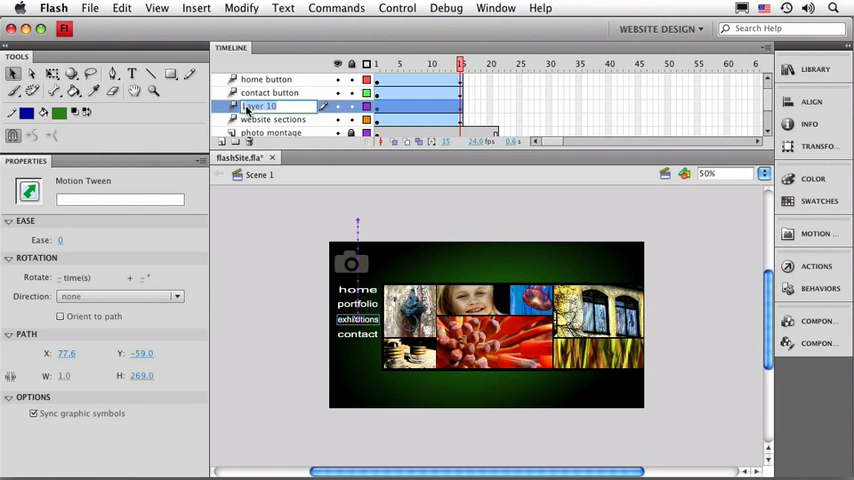
{"action": "type", "text": "exhibitions"}
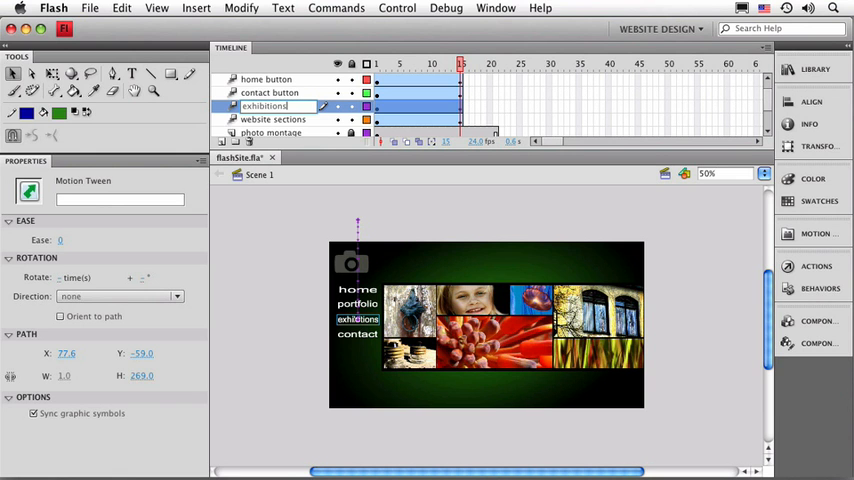
{"action": "type", "text": "button"}
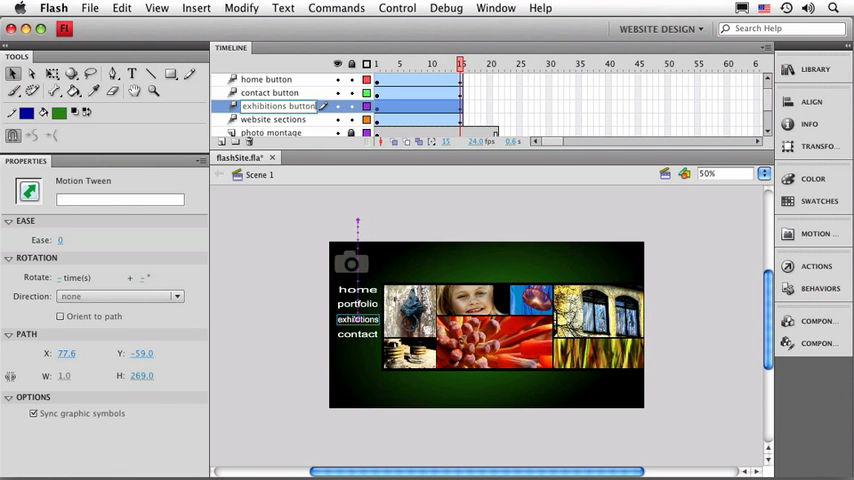
{"action": "left_click", "coordinate": [272, 119]}
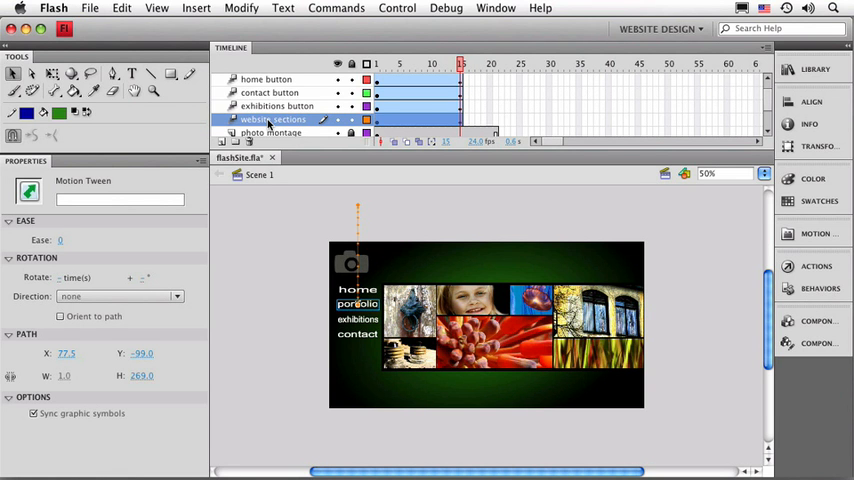
- Rename the website sections layer to 'portfolio button'
{"action": "double_click", "coordinate": [272, 119]}
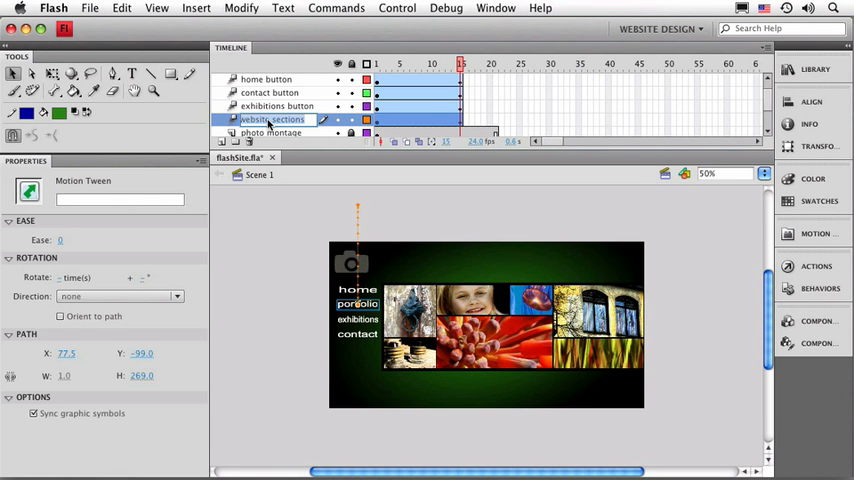
{"action": "type", "text": "portfoli"}
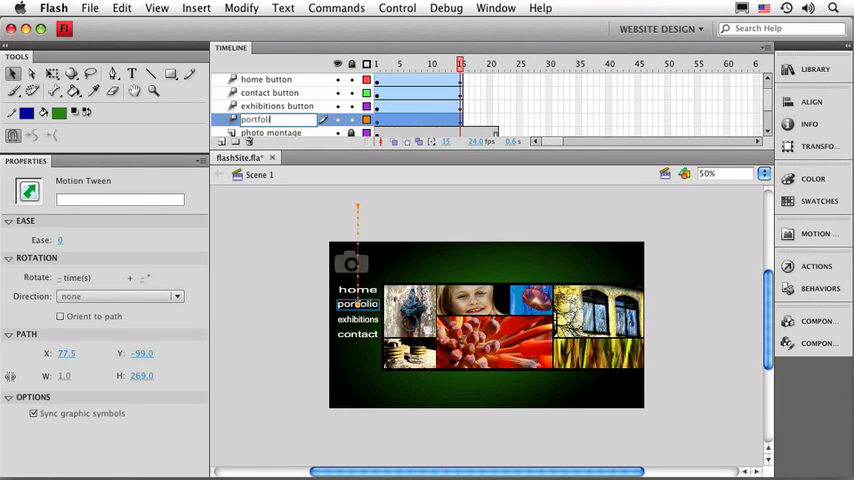
{"action": "type", "text": "button"}
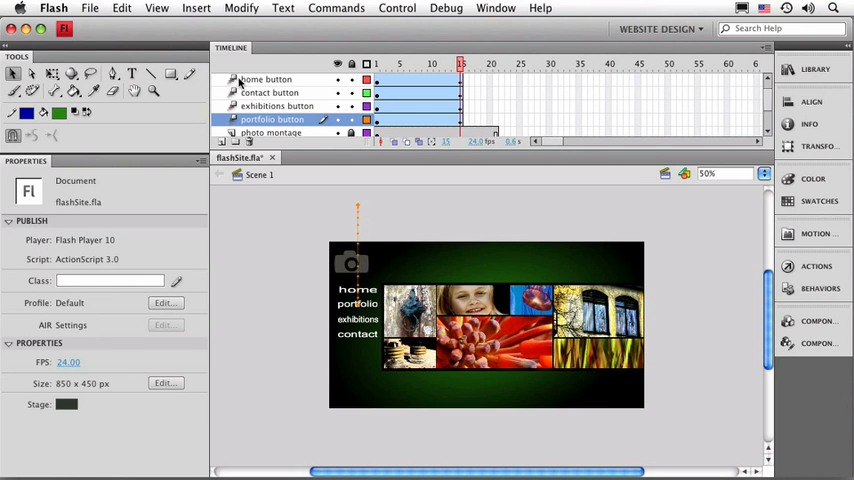
{"action": "left_click", "coordinate": [267, 79]}
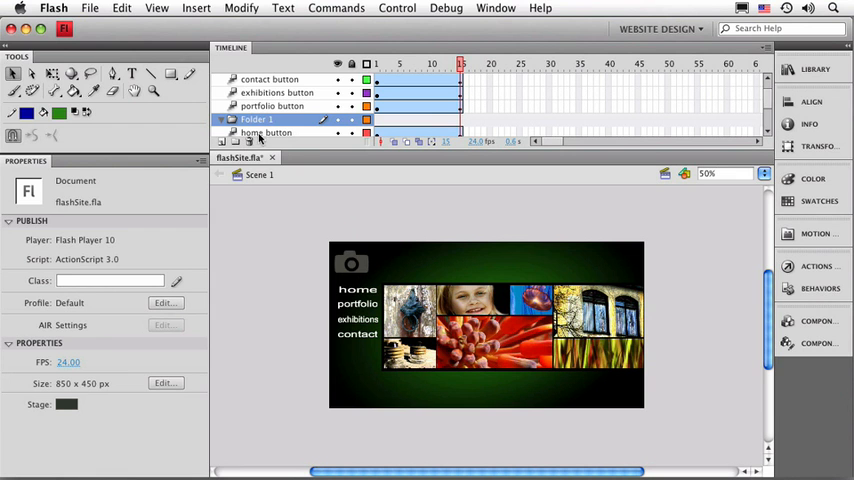
- Rename the new layer folder to 'button' holding the contact, exhibitions and portfolio button layers
{"action": "double_click", "coordinate": [257, 119]}
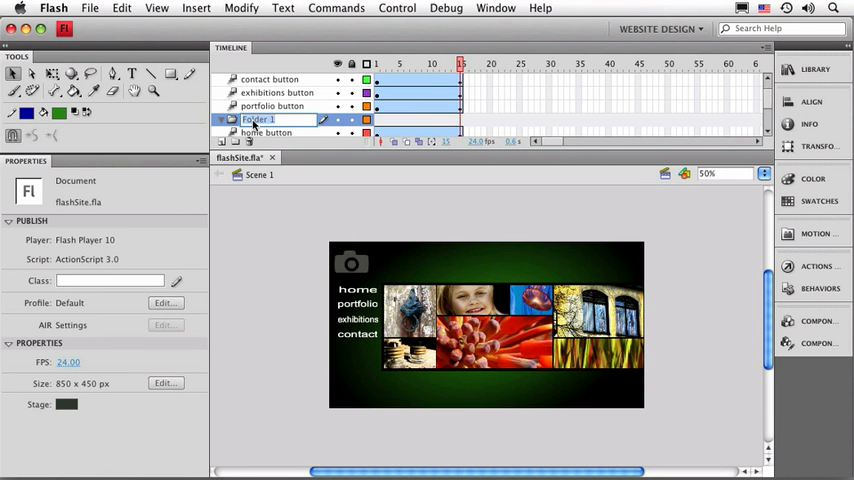
{"action": "type", "text": "button"}
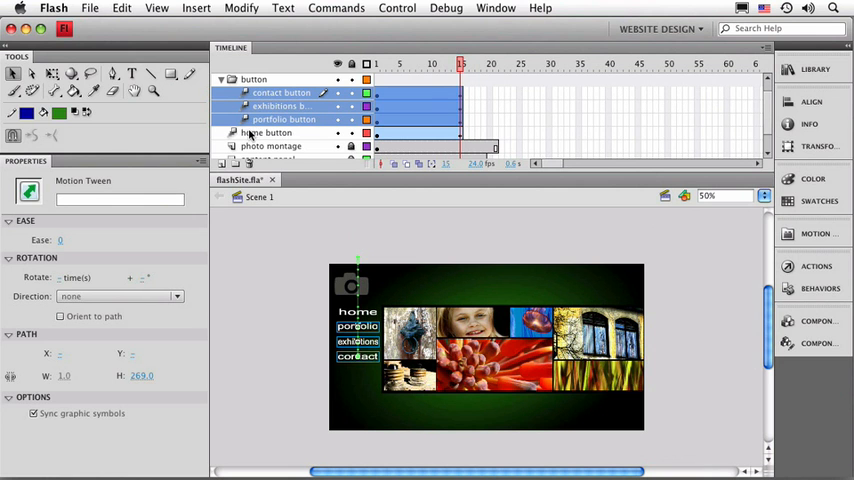
{"action": "left_click", "coordinate": [267, 132]}
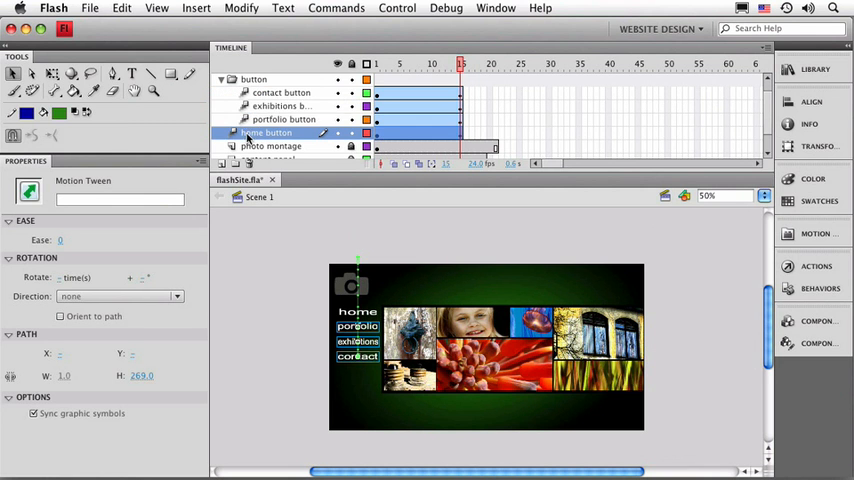